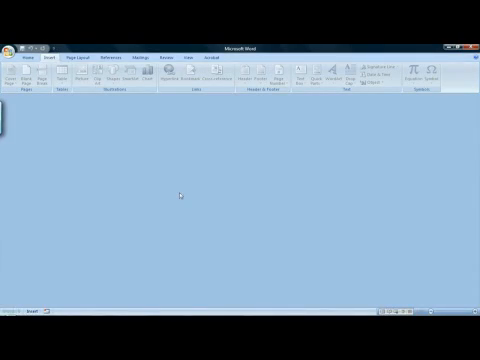
mouse_move(122, 178)
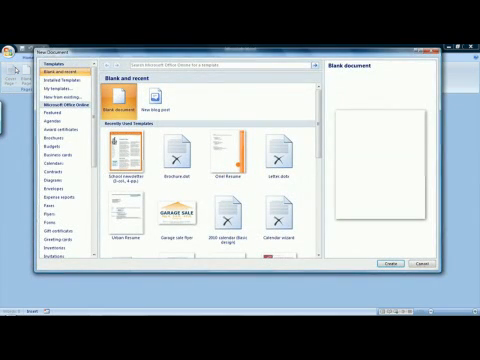
Step: Browse the Greeting cards category to the Thank you card templates
left_click(52, 143)
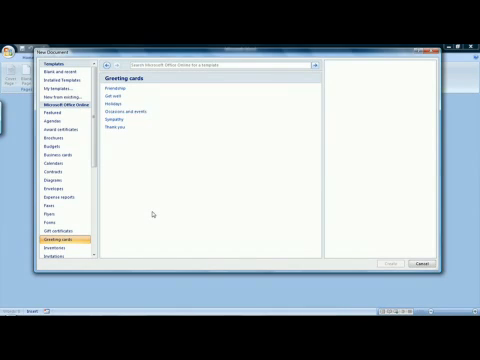
mouse_move(133, 133)
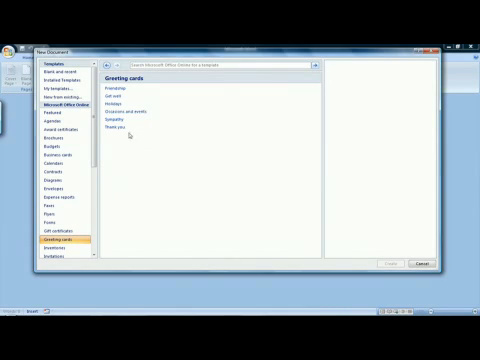
left_click(115, 128)
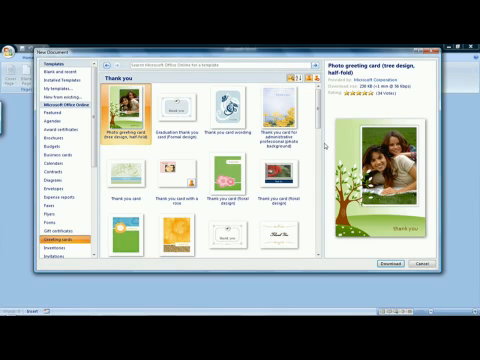
Step: Scroll the Thank you templates to reach 'Thank you card for administrative professional'
scroll("down", 3)
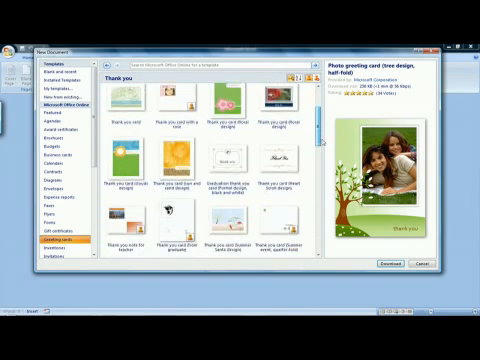
scroll("down", 3)
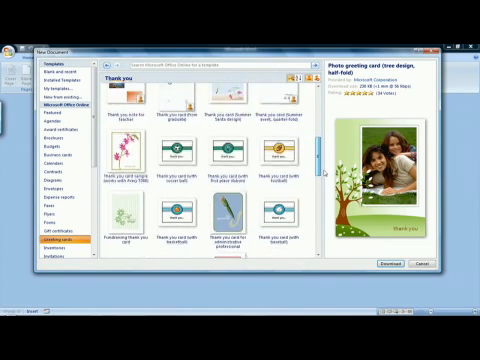
scroll("down", 3)
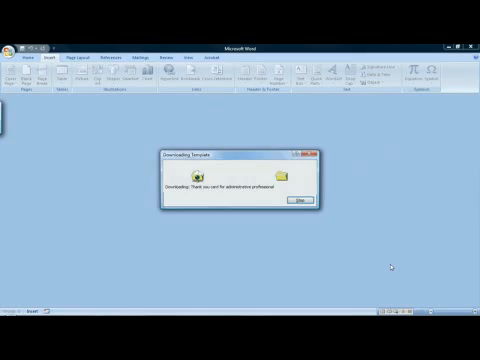
Step: Replace 'best' with 'greatest' in the card's inside text box
left_click(312, 207)
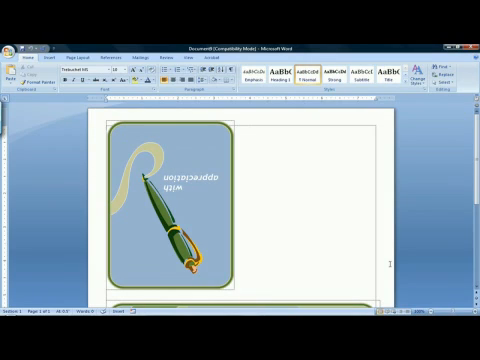
mouse_move(410, 253)
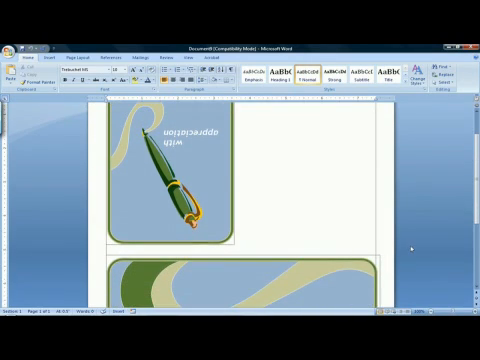
scroll("down", 3)
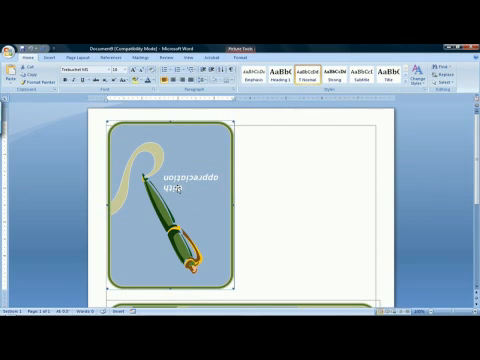
scroll("down", 3)
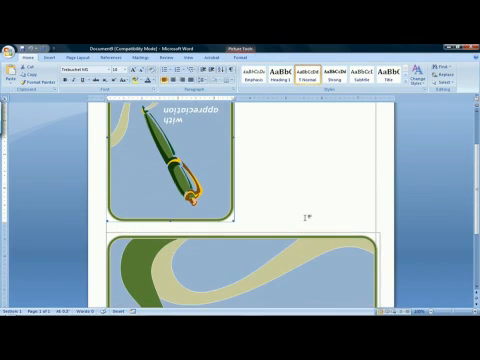
scroll("down", 3)
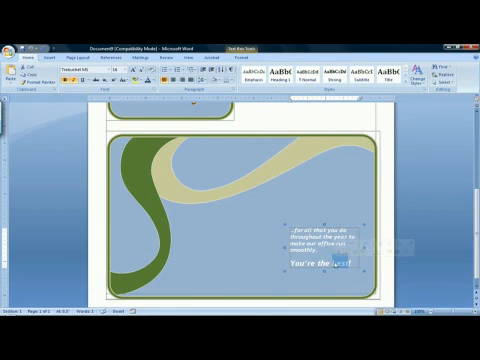
type("greatest")
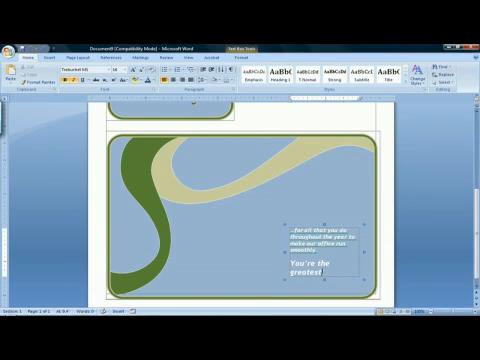